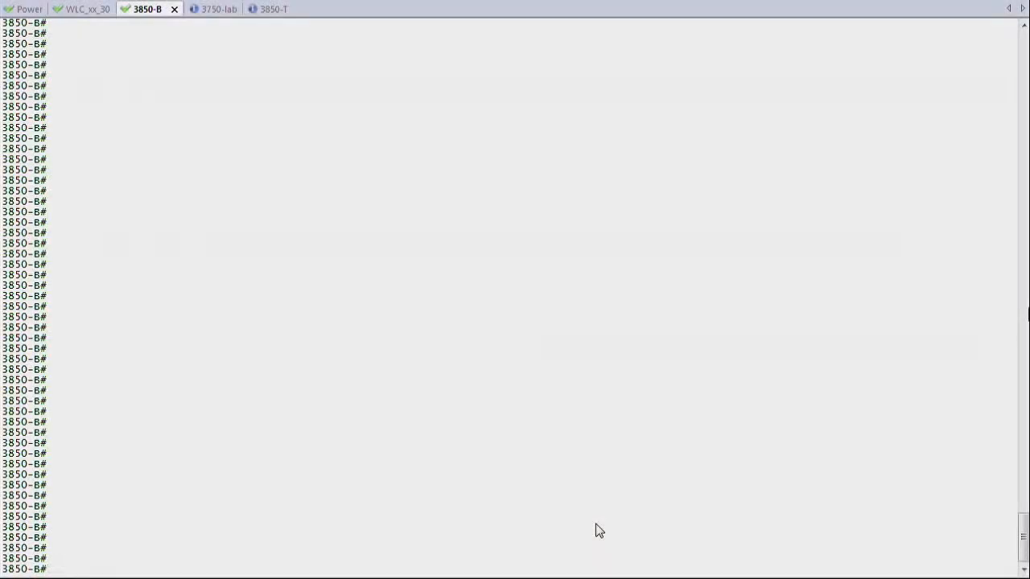
# Step: Run 'show license right-to-use summary' on 3850-B, showing lanbase in use and no AP-count licenses
pyautogui.write('show license right-to-use')
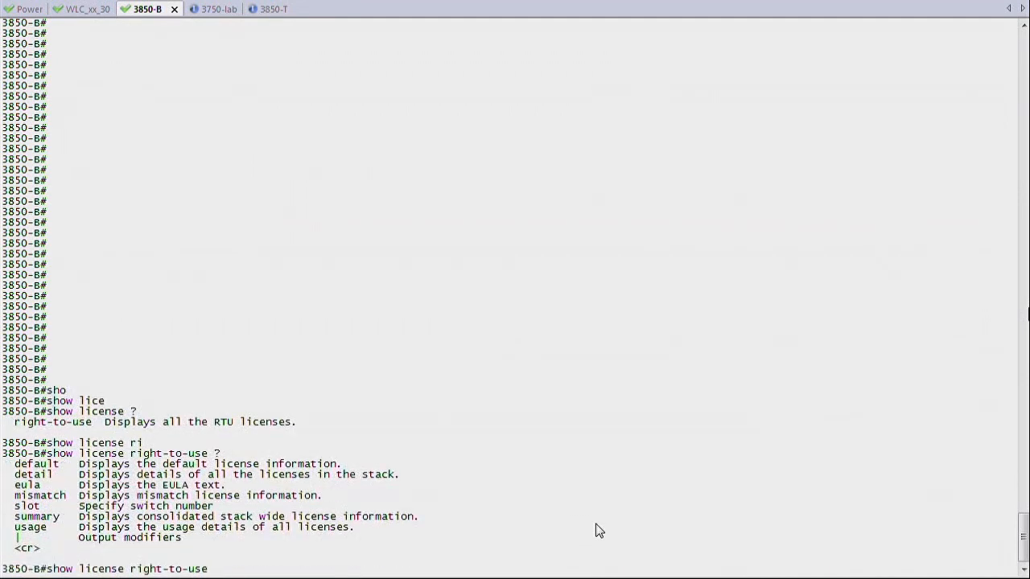
pyautogui.write('summary')
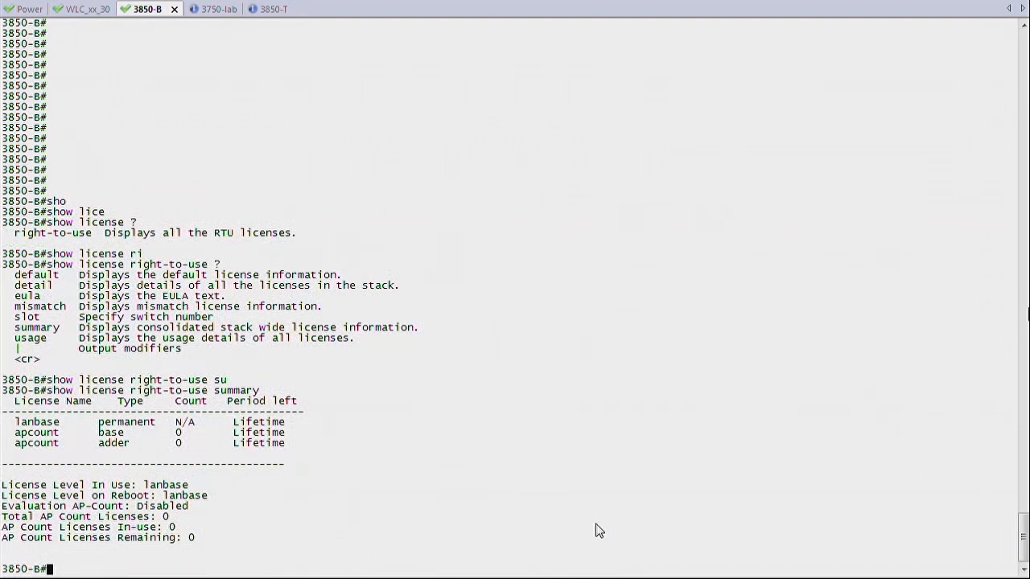
pyautogui.moveTo(576, 543)
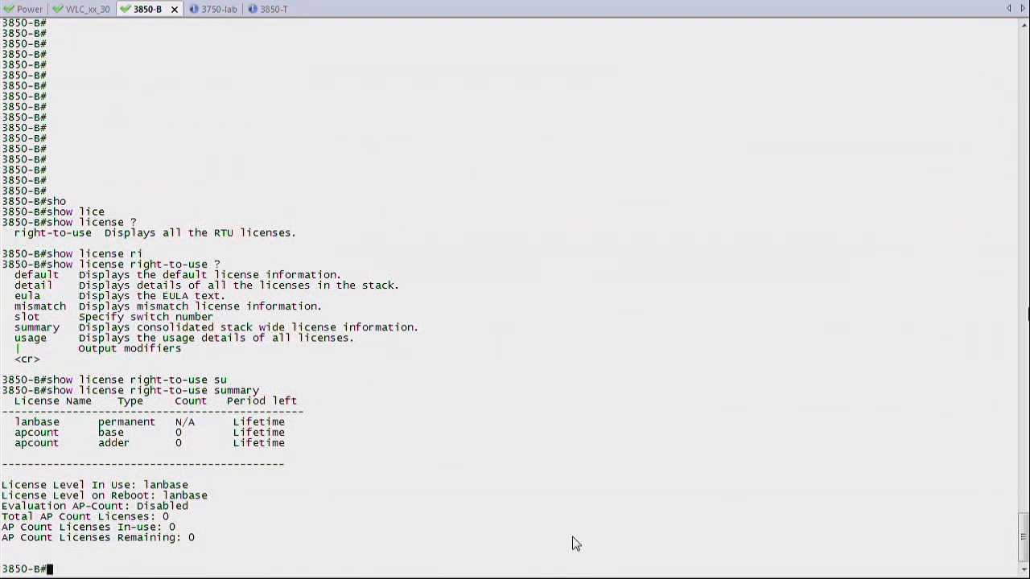
pyautogui.moveTo(62, 432)
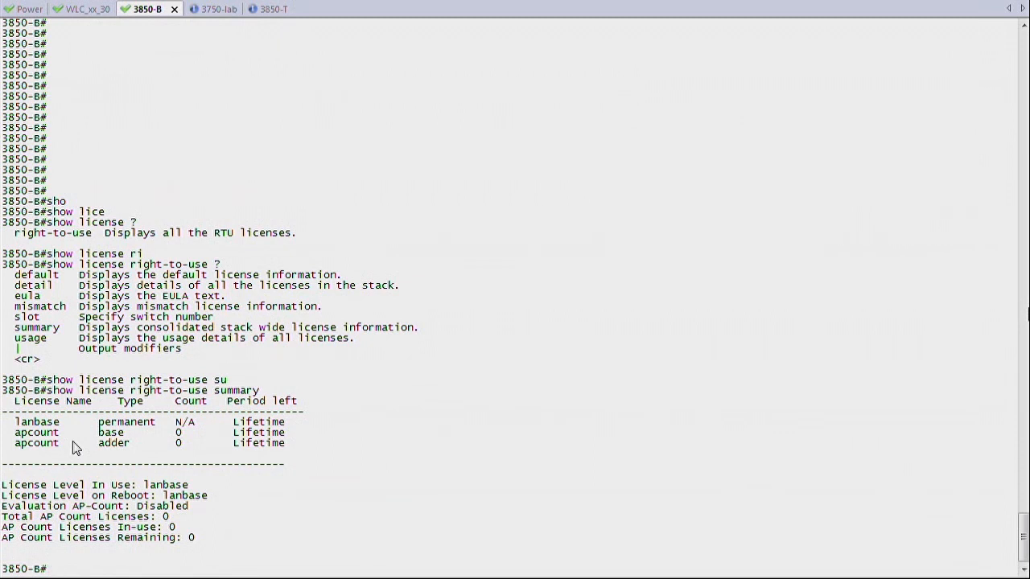
# Step: Build 'license right-to-use activate apcount 10 slot 1' at the 3850-B prompt without entering it
pyautogui.write('license right-to-use activate')
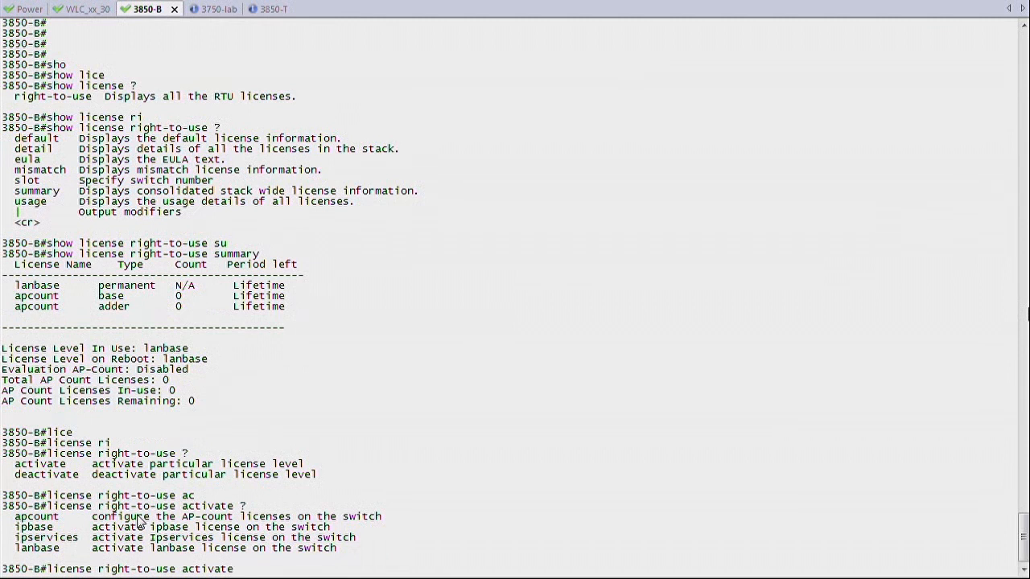
pyautogui.moveTo(20, 338)
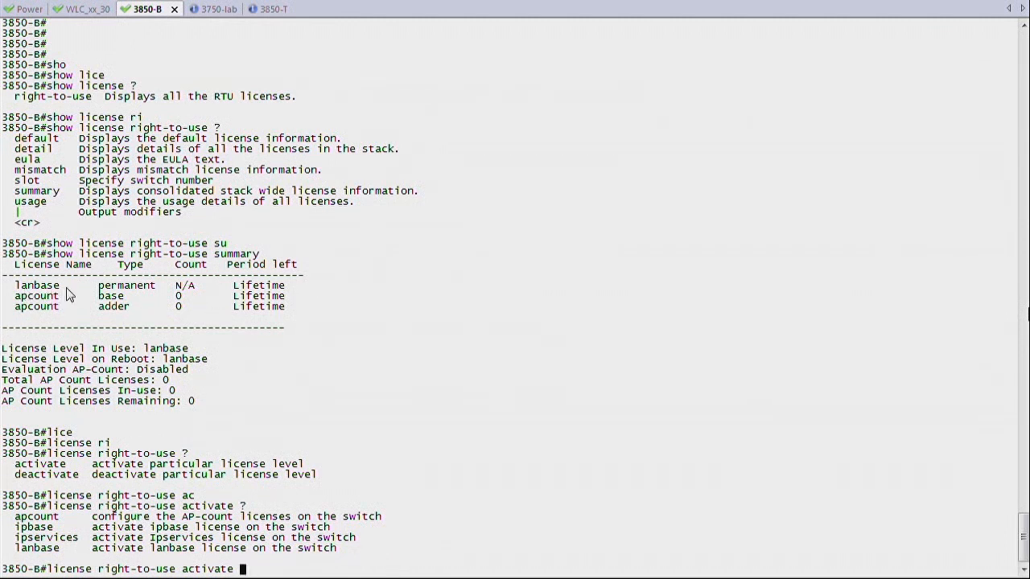
pyautogui.moveTo(26, 286)
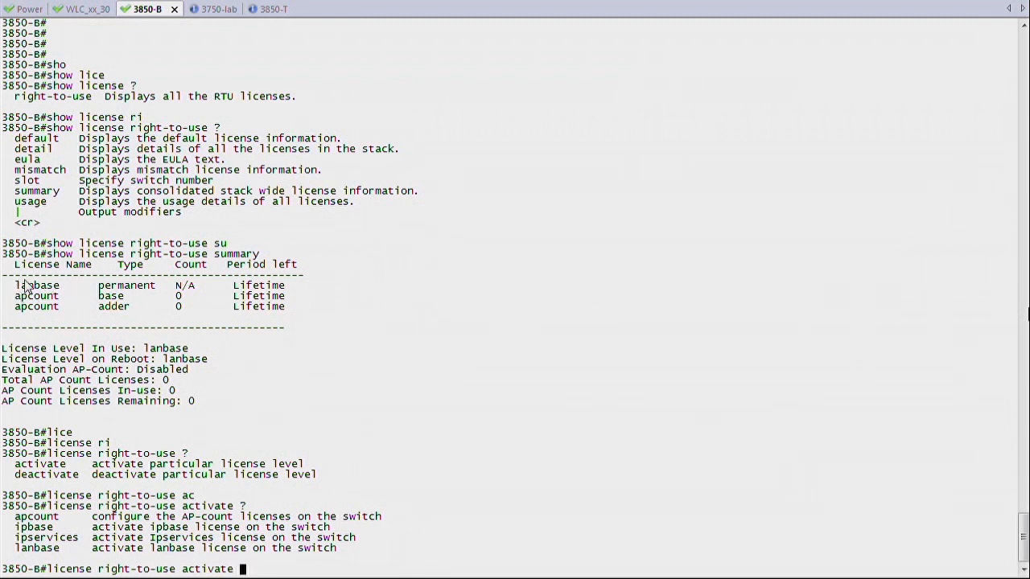
pyautogui.moveTo(56, 285)
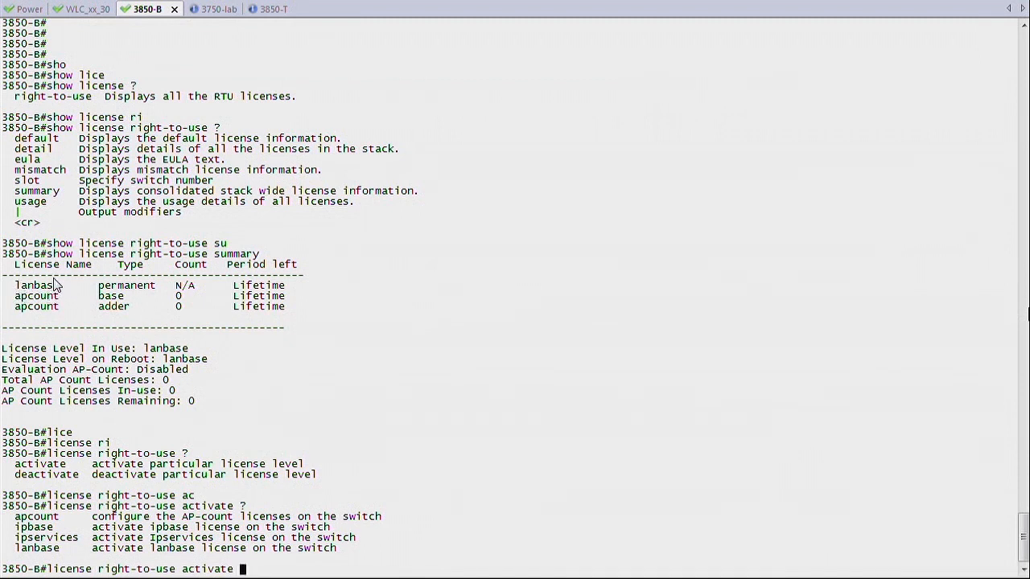
pyautogui.moveTo(24, 296)
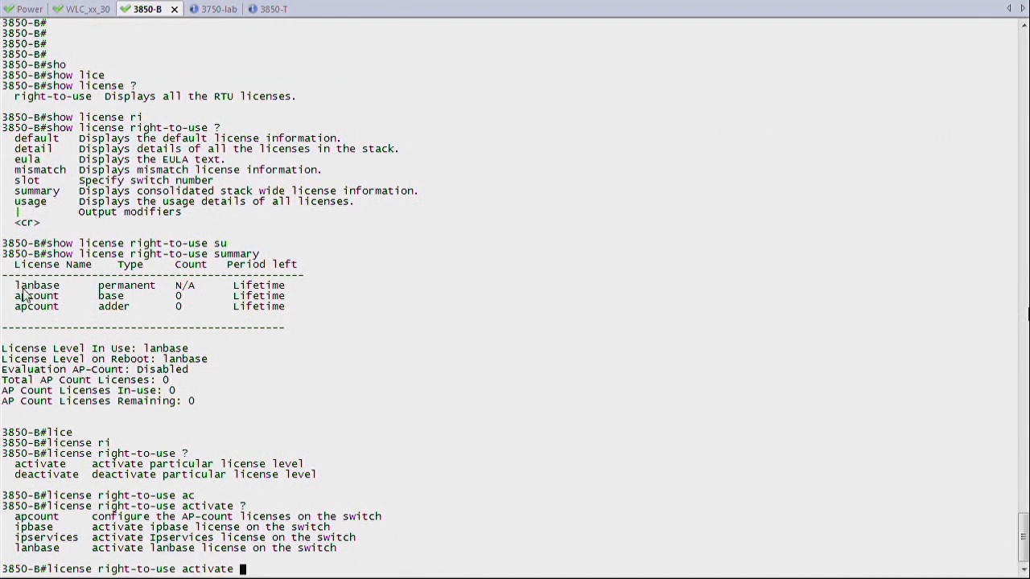
pyautogui.moveTo(440, 374)
pyautogui.write(' apcount')
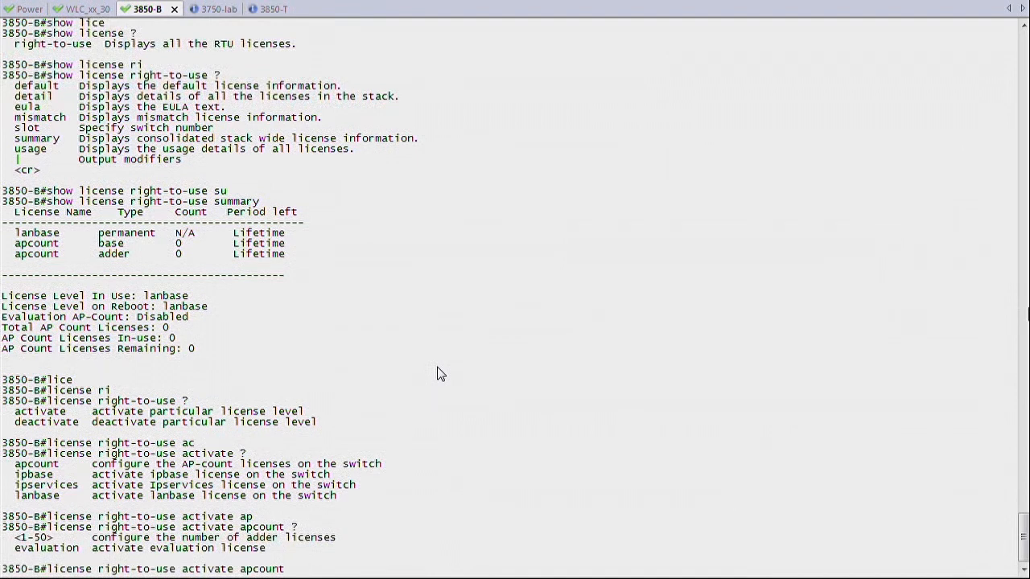
pyautogui.write('10 slot 1')
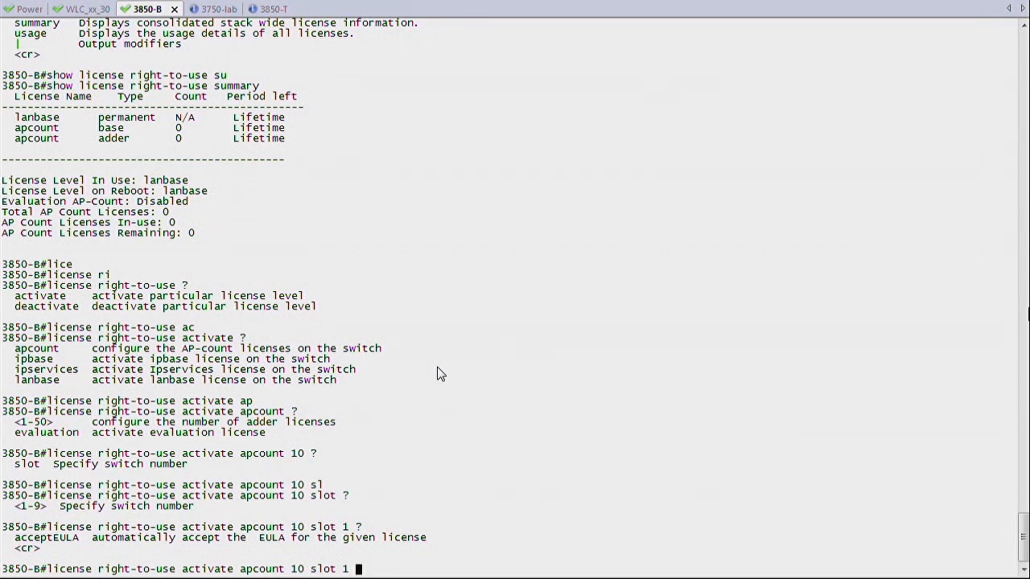
# Step: Activate the 10 AP-count licenses with acceptEULA and recheck the summary showing 10
pyautogui.write('acceptEULA')
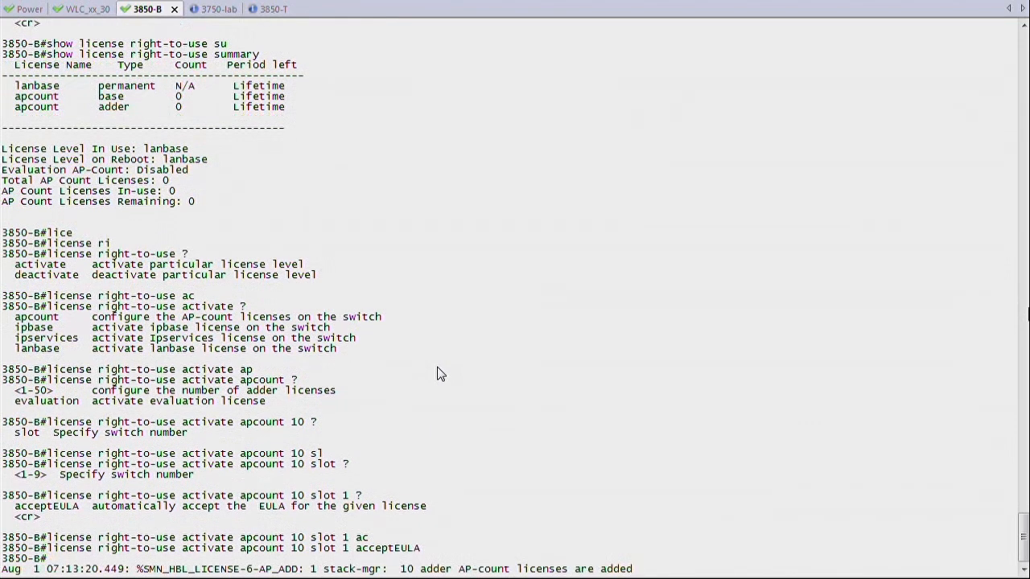
pyautogui.scroll(-3)
pyautogui.write('license right-to-use deactivate apcount 10')
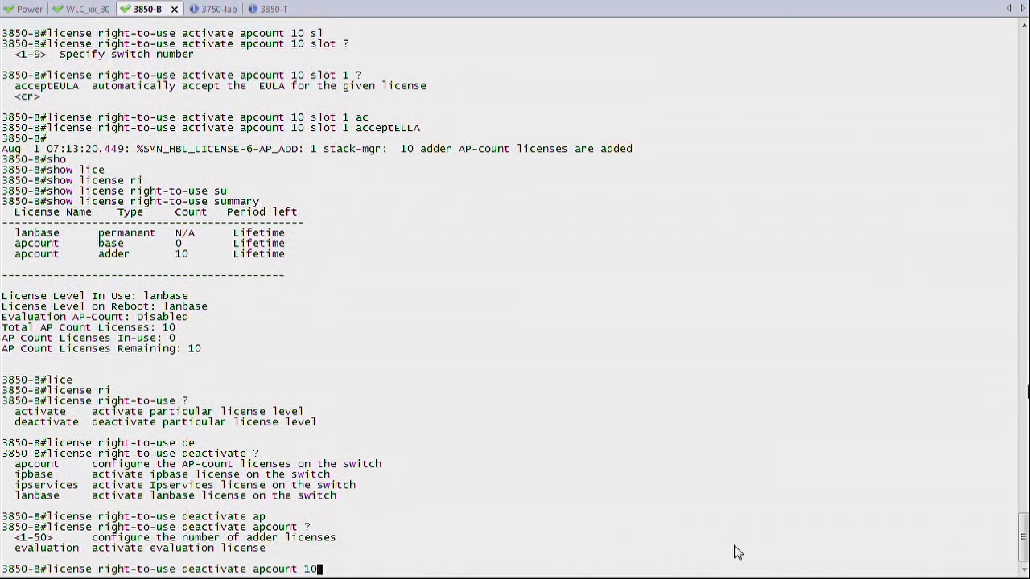
# Step: Deactivate the 10 adder AP-count licenses on slot 1 of 3850-B
pyautogui.write('?')
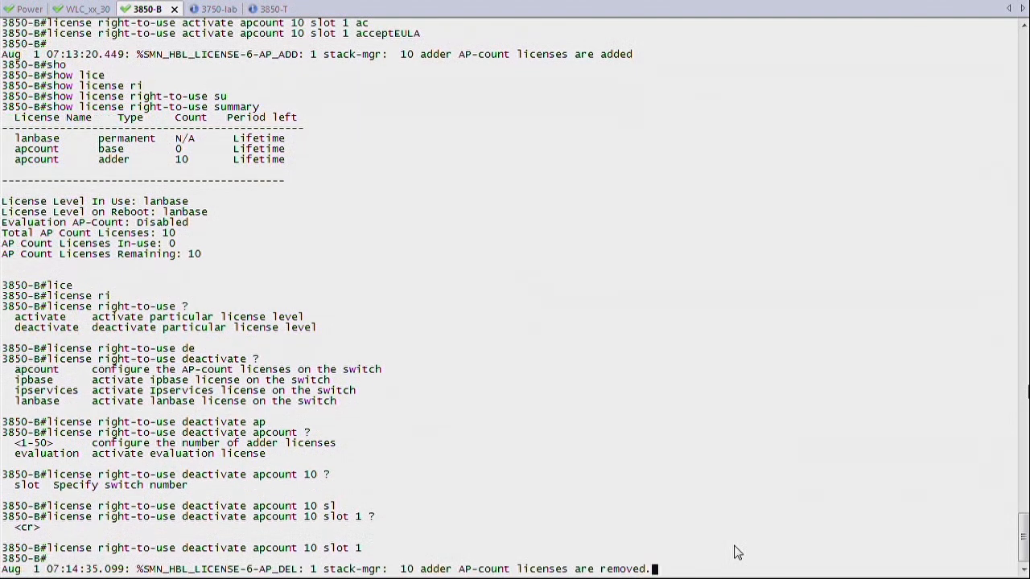
pyautogui.moveTo(822, 567)
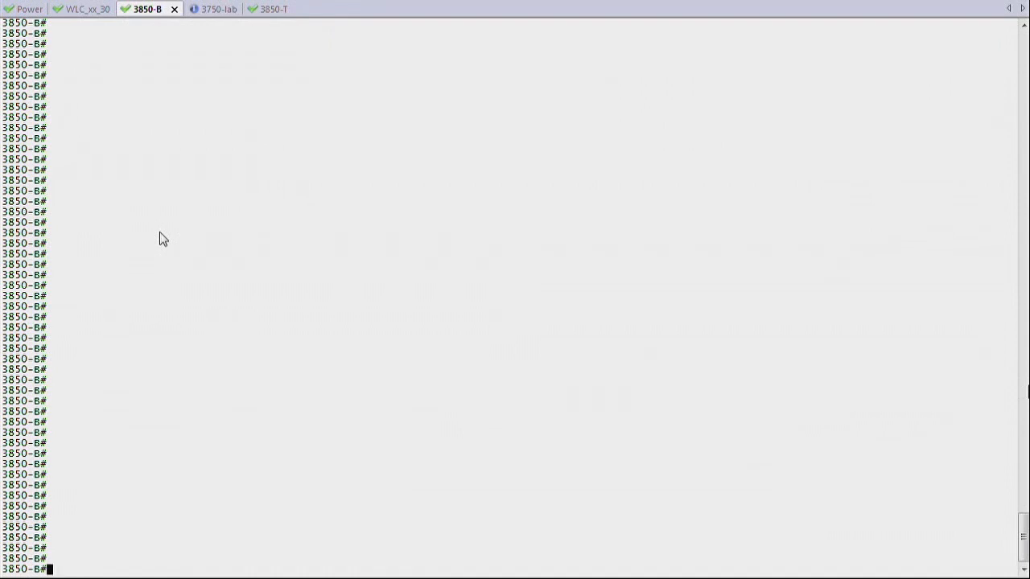
# Step: On 3850-T, view the full wireless mobility summary with peer 10.10.21.2 DOWN : DOWN
pyautogui.click(259, 9)
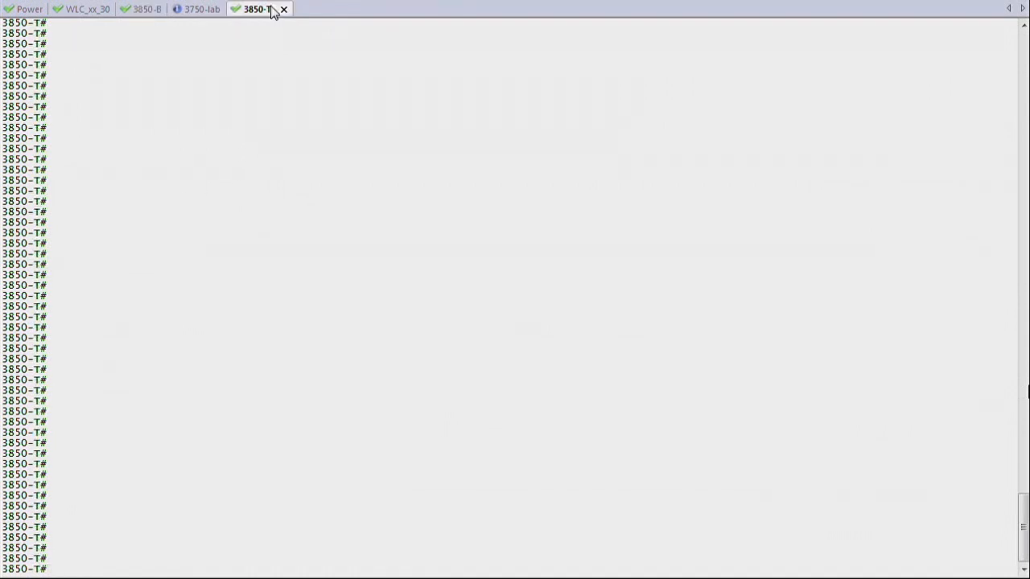
pyautogui.write('sho')
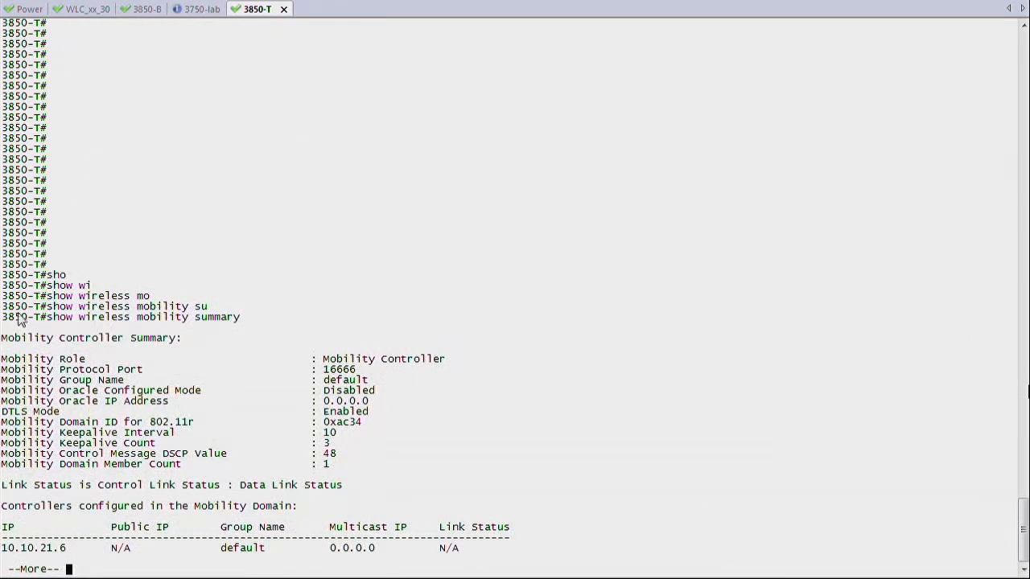
pyautogui.moveTo(366, 370)
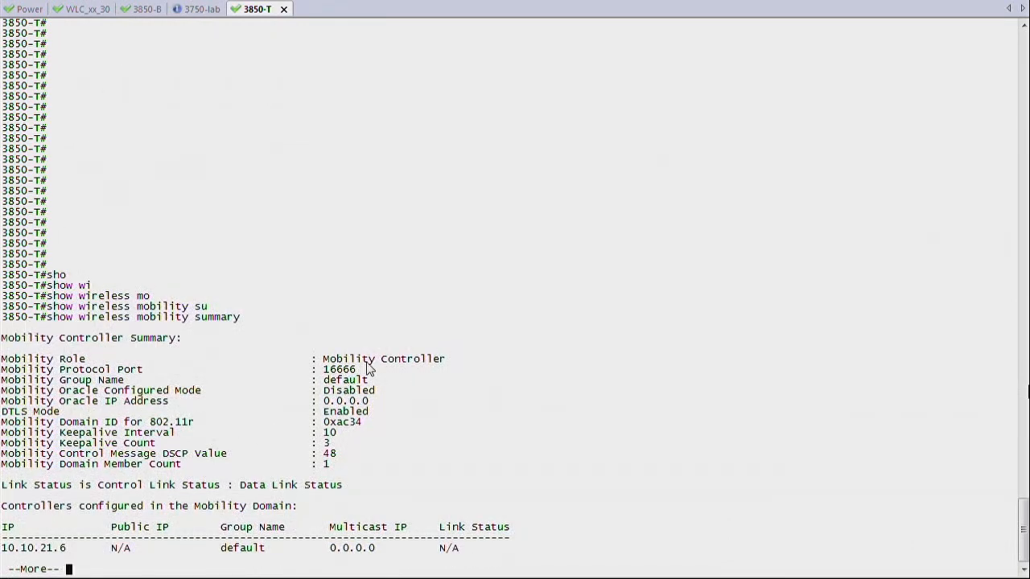
pyautogui.moveTo(411, 367)
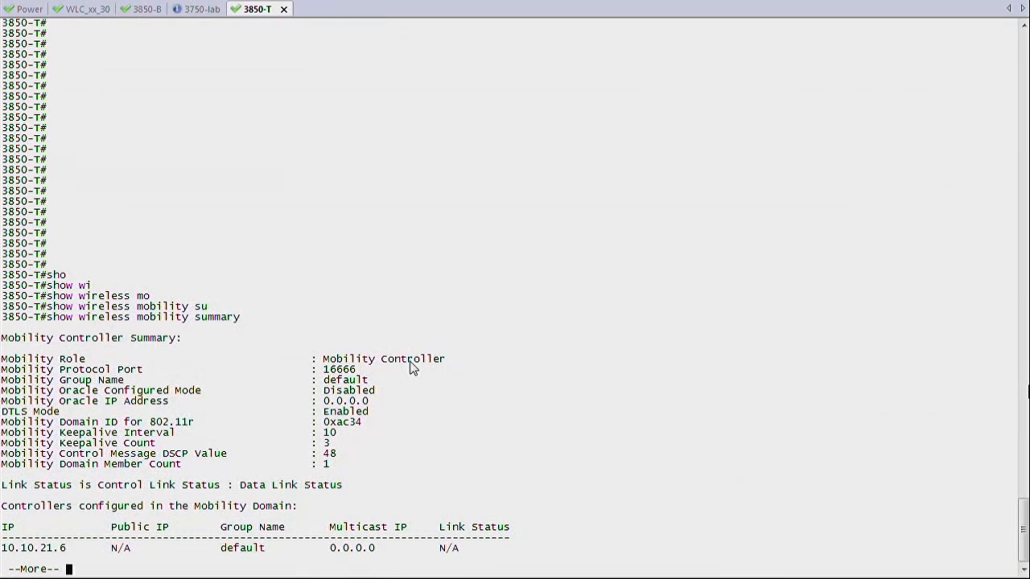
pyautogui.press('space')
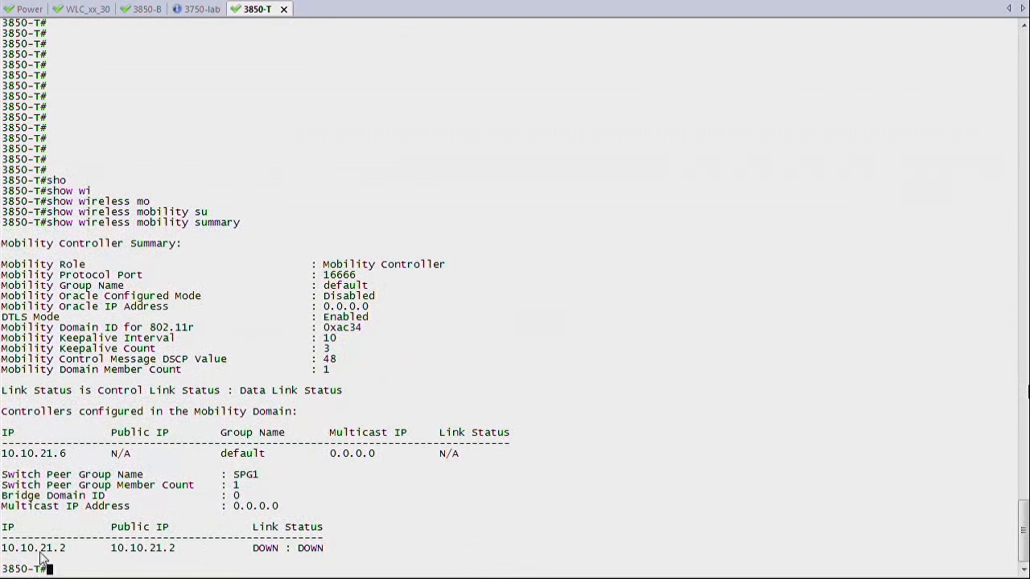
pyautogui.moveTo(174, 557)
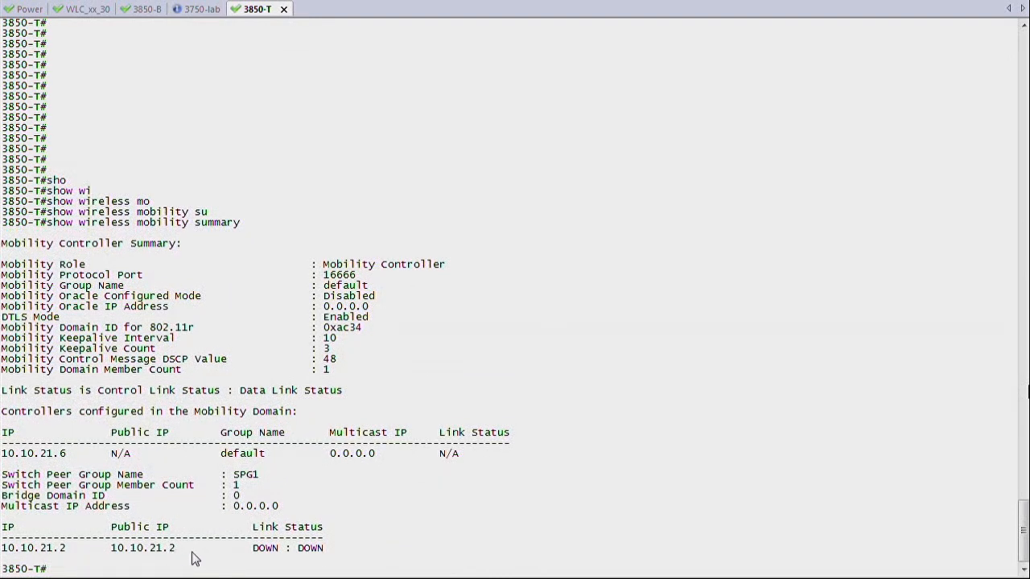
# Step: Check 3850-T's AP summary and licenses (1 of 50 in use), then return to 3850-B
pyautogui.write('sh license right-to-use summary')
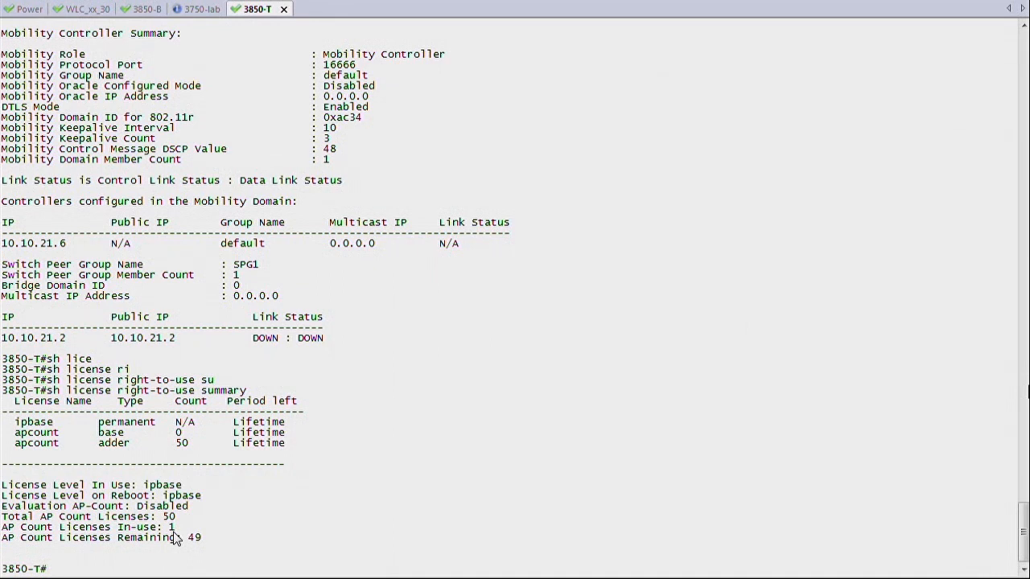
pyautogui.moveTo(655, 496)
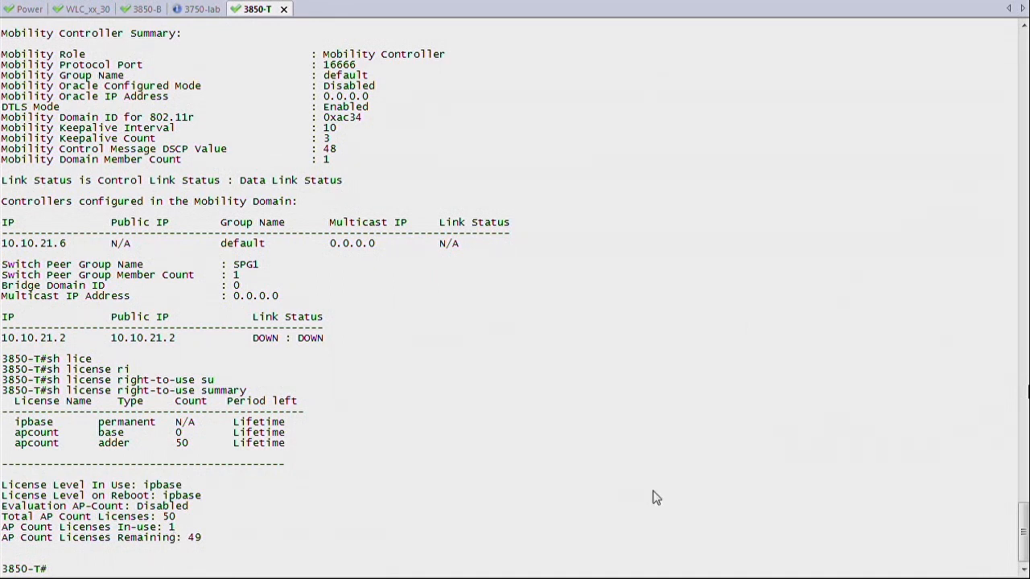
pyautogui.write('sho')
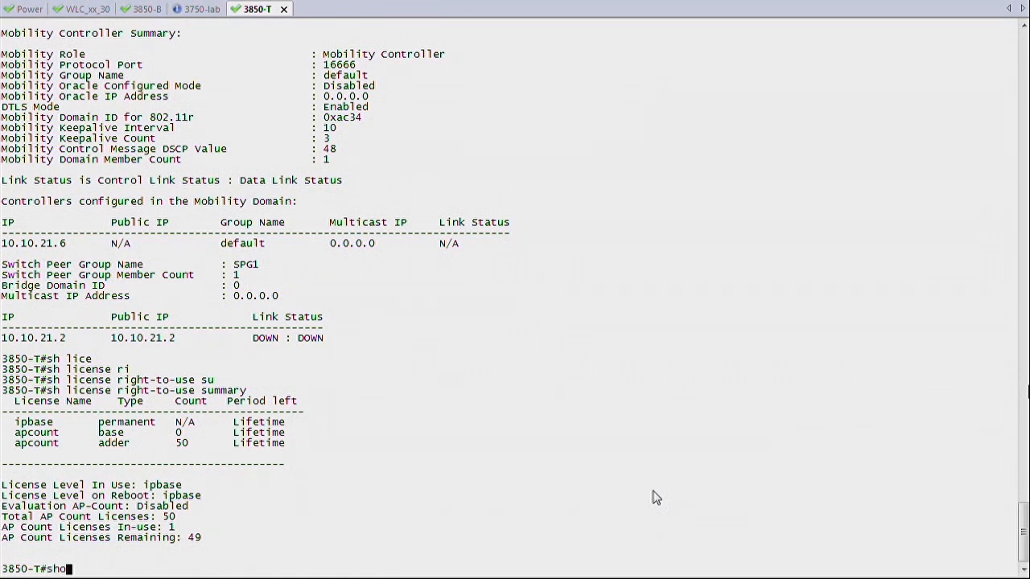
pyautogui.write('show wireless')
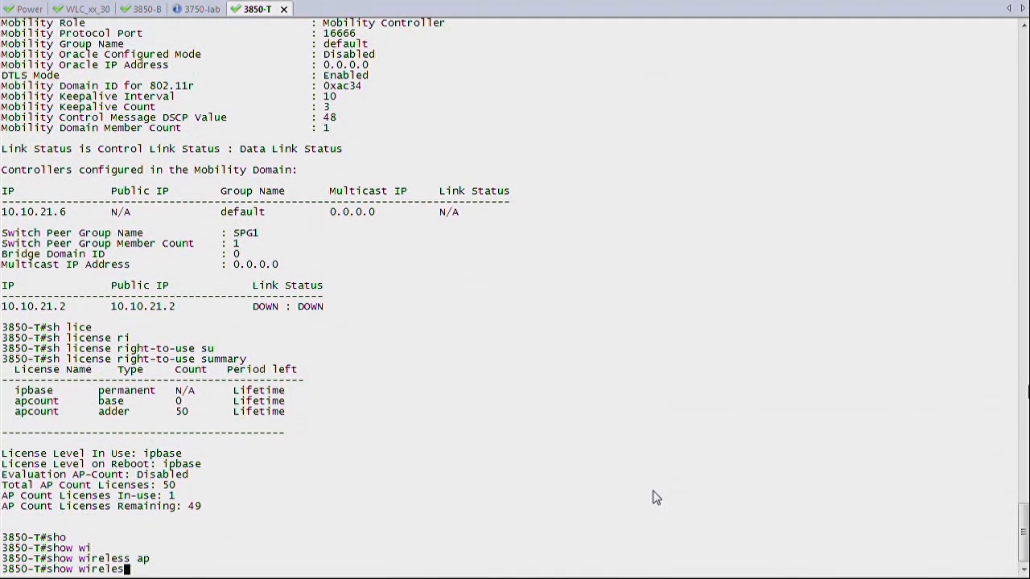
pyautogui.write('ap summary')
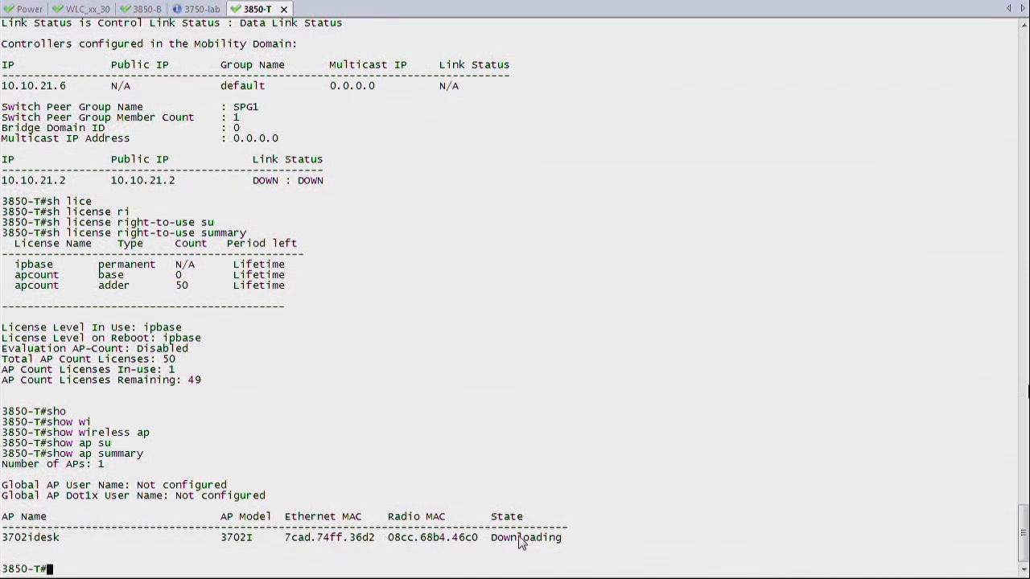
pyautogui.moveTo(162, 189)
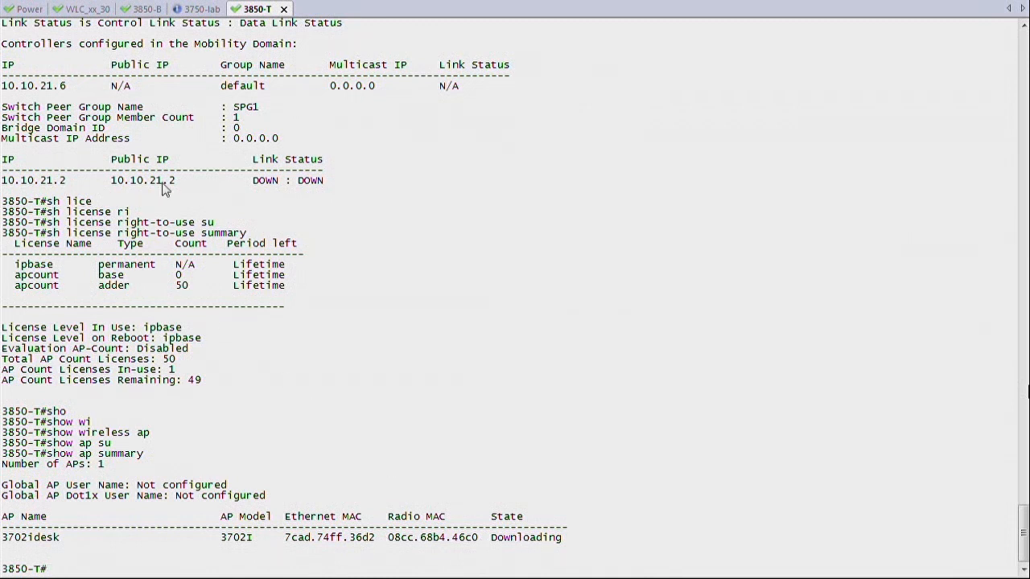
pyautogui.click(141, 9)
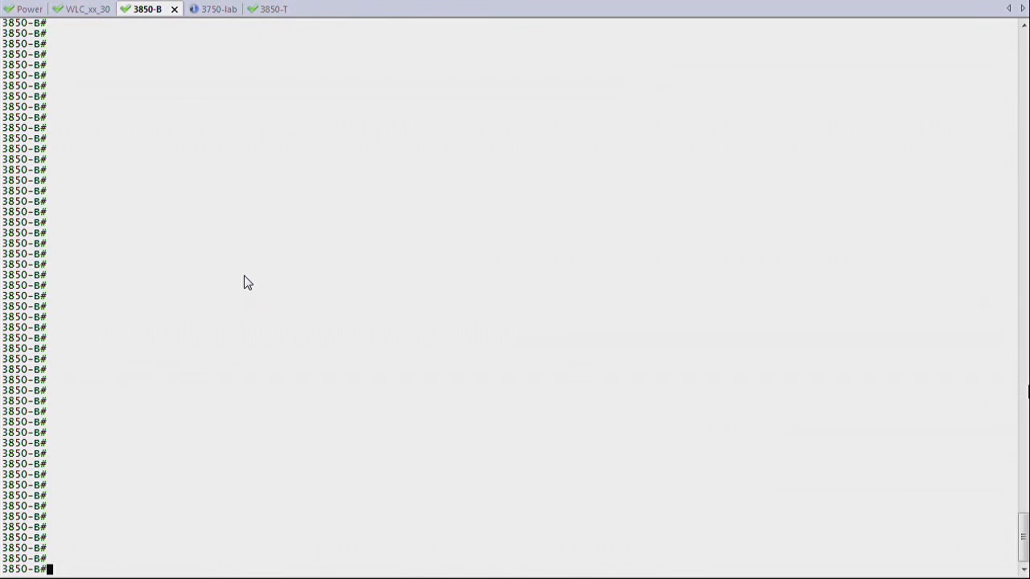
# Step: On 3850-B, show the empty mobility summary and lanbase license summary with zero AP counts
pyautogui.write('sh wireless mobility summary')
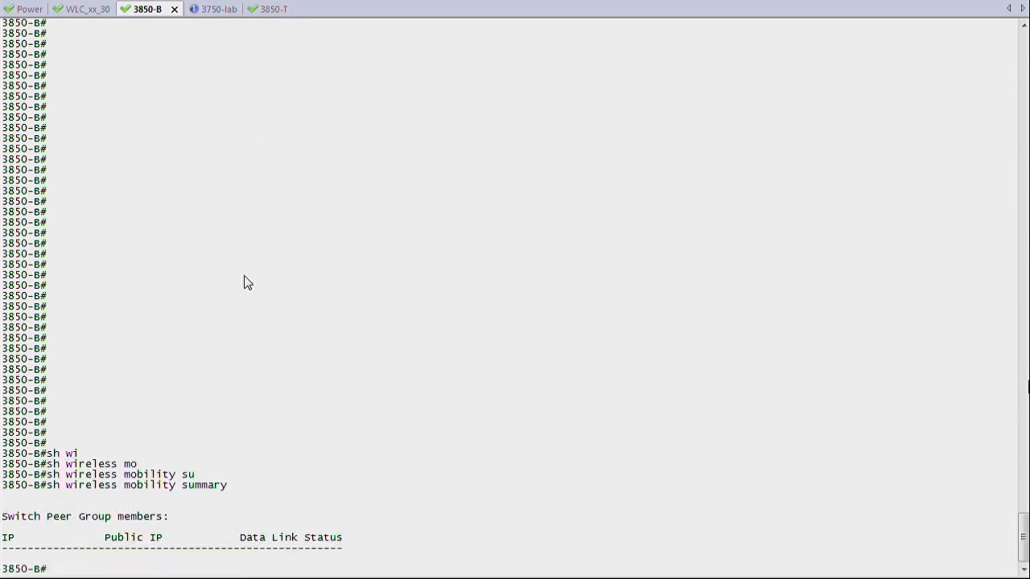
pyautogui.write('sh li')
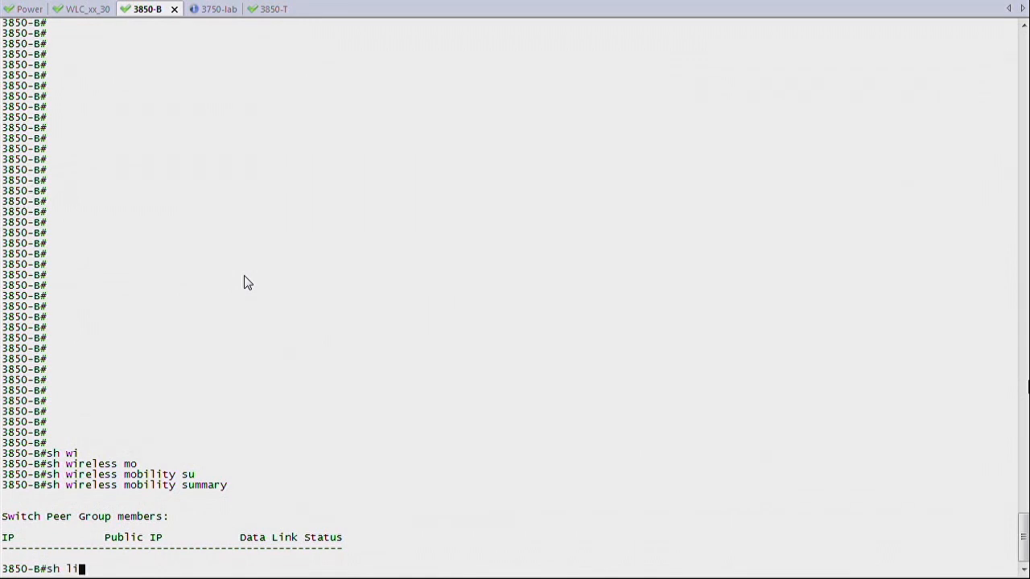
pyautogui.write('sh lice right-to-use summary')
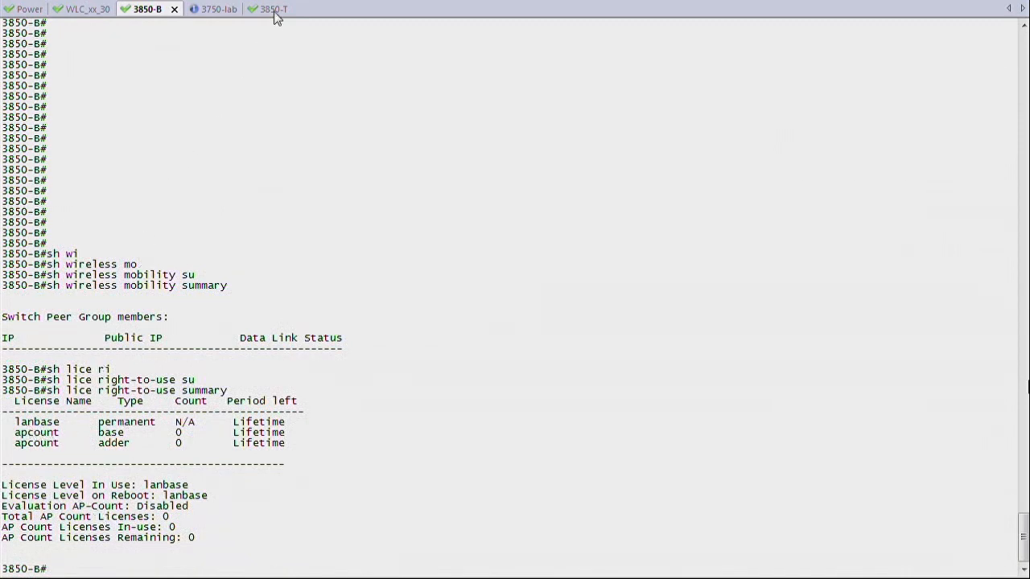
pyautogui.click(267, 9)
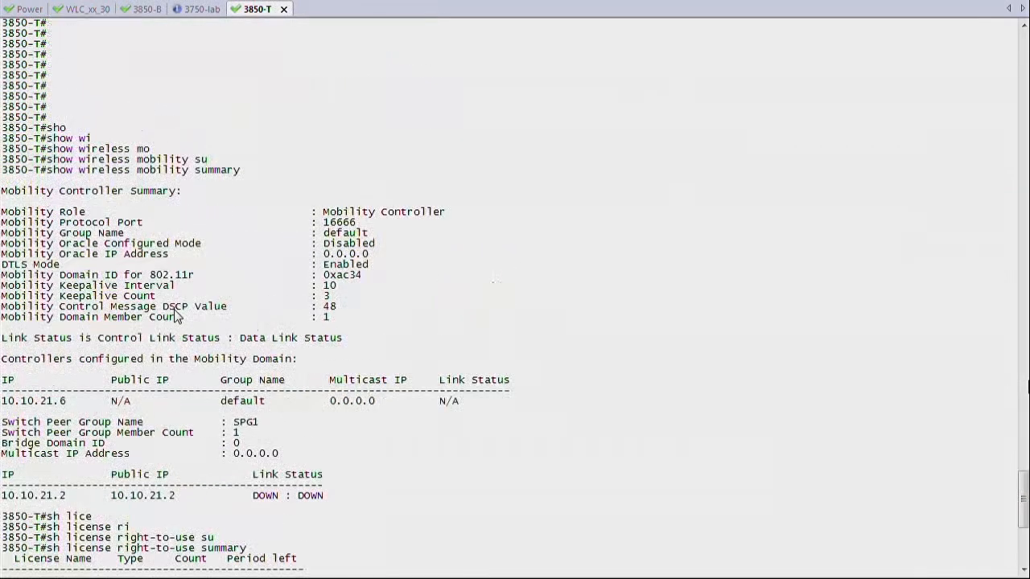
pyautogui.click(145, 8)
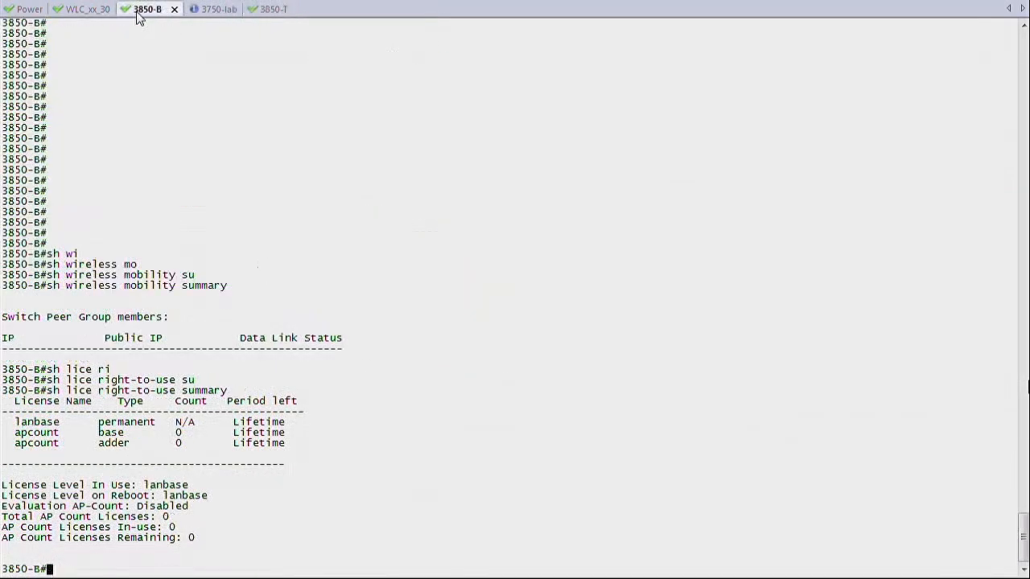
pyautogui.moveTo(156, 337)
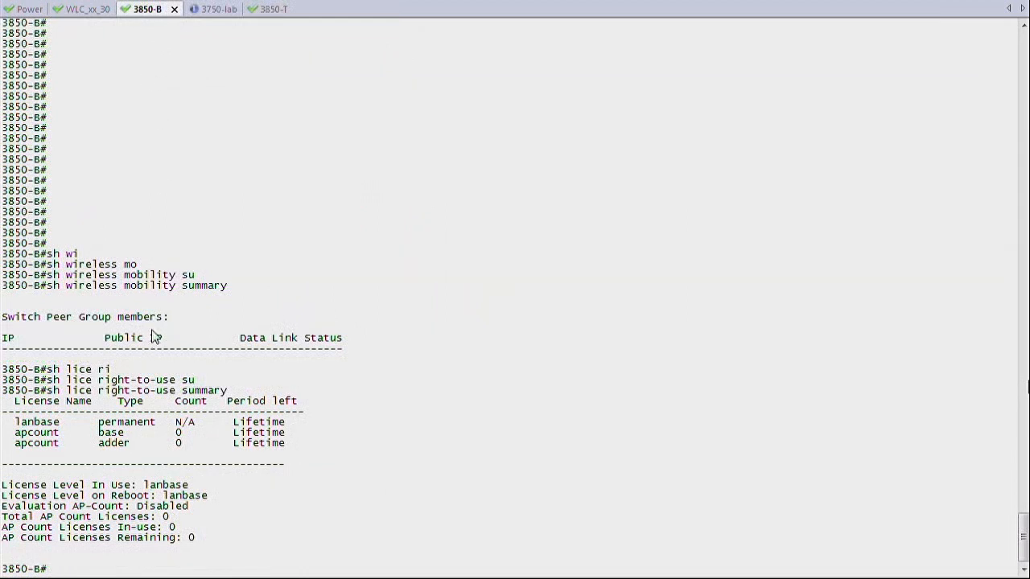
pyautogui.moveTo(87, 435)
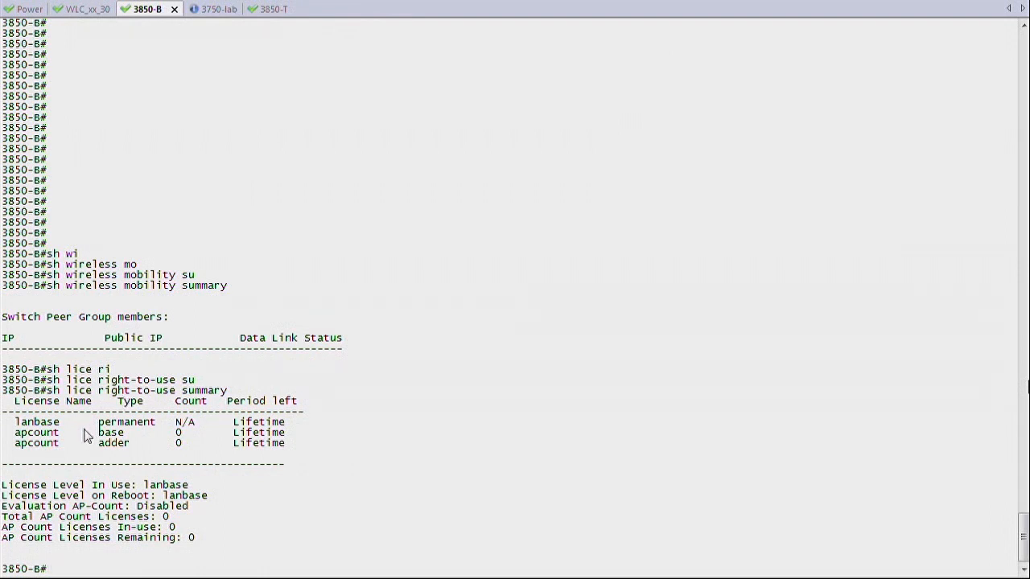
pyautogui.moveTo(221, 418)
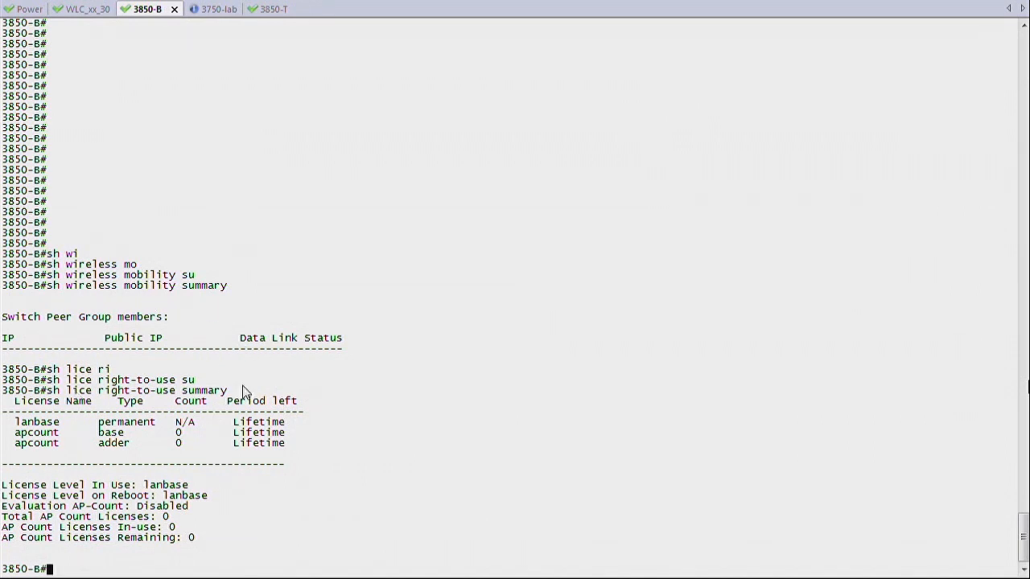
pyautogui.moveTo(120, 405)
pyautogui.write('license right-to-use activate')
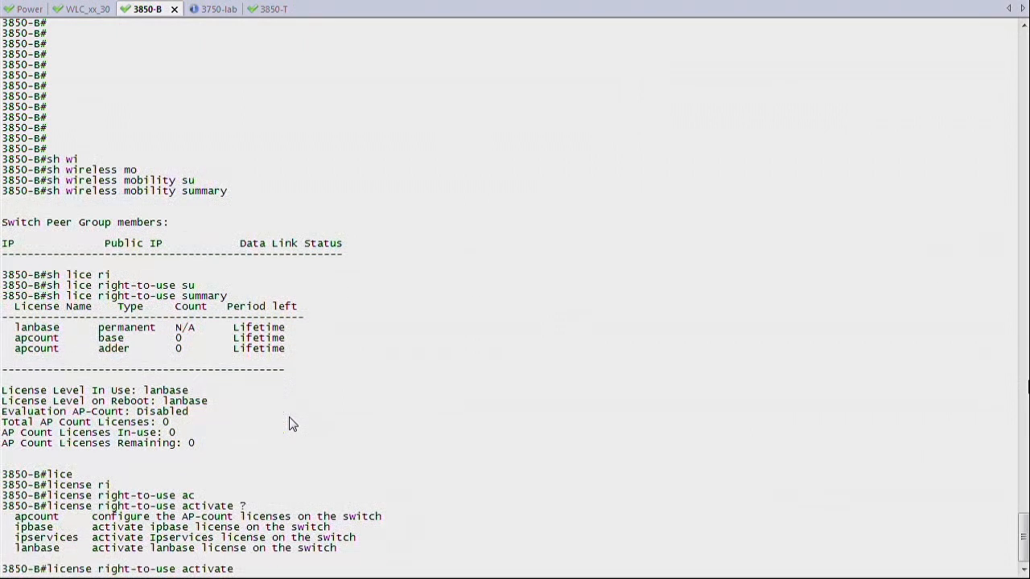
# Step: List options for 'license right-to-use activate ipbase slot 1' on 3850-B
pyautogui.write('ipbase')
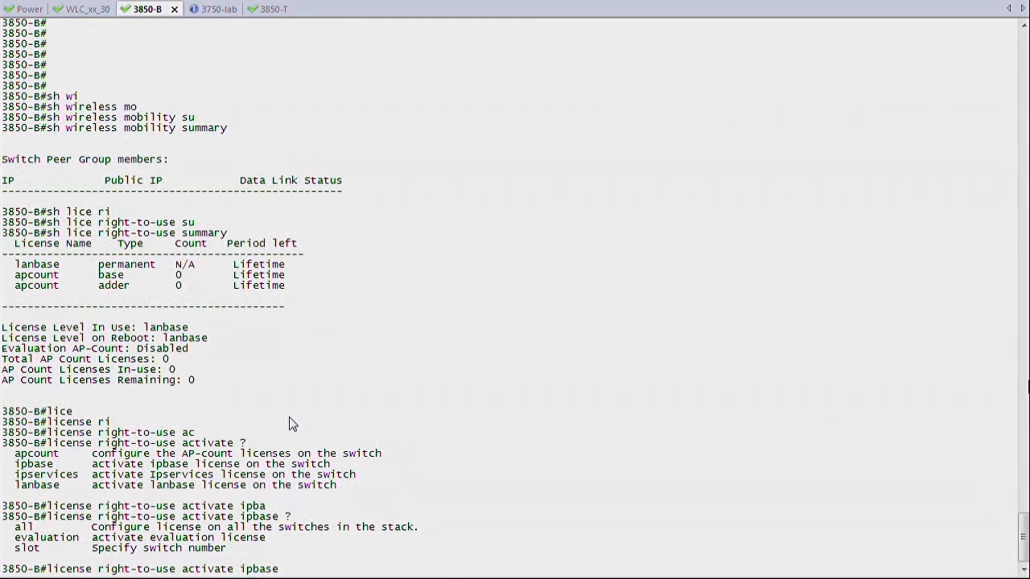
pyautogui.write('slot 1 ?')
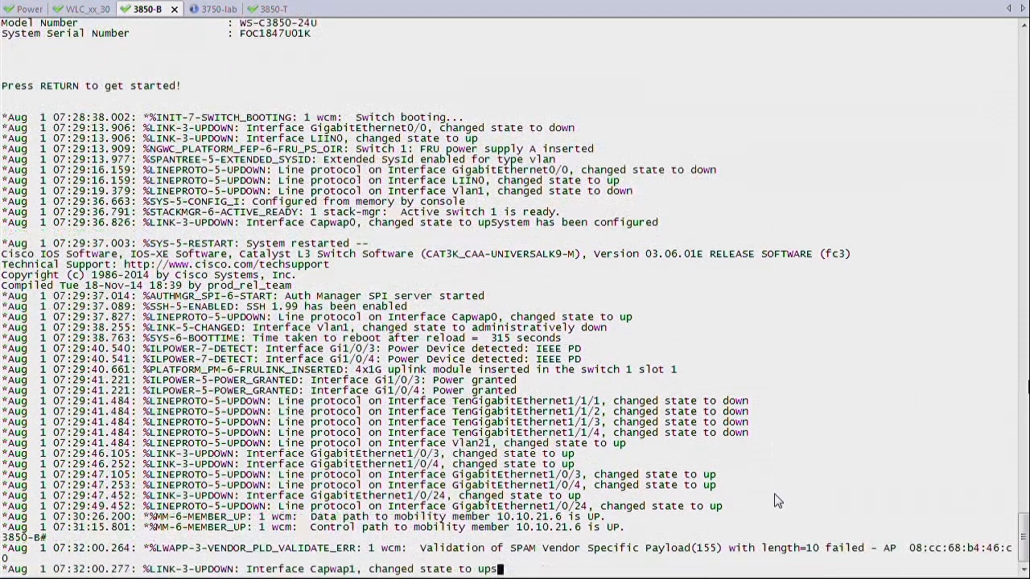
# Step: Run 'sho wireless mobility summary' on 3850-B, showing controller 10.10.21.6 UP : UP
pyautogui.write('sho wireless mo')
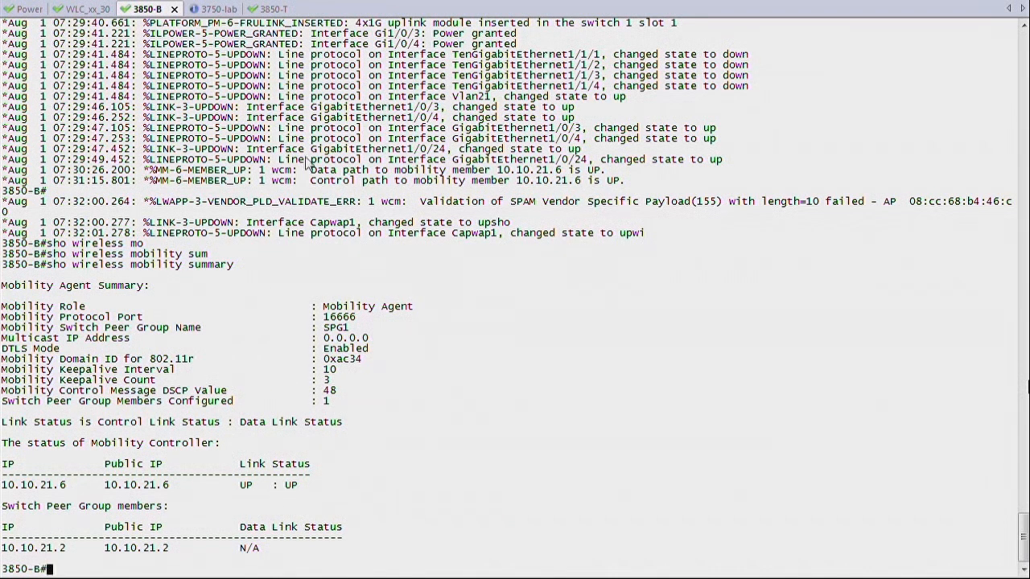
# Step: On 3850-T, rerun 'show wireless mobility summary' to see peer 10.10.21.2 UP : UP
pyautogui.click(254, 9)
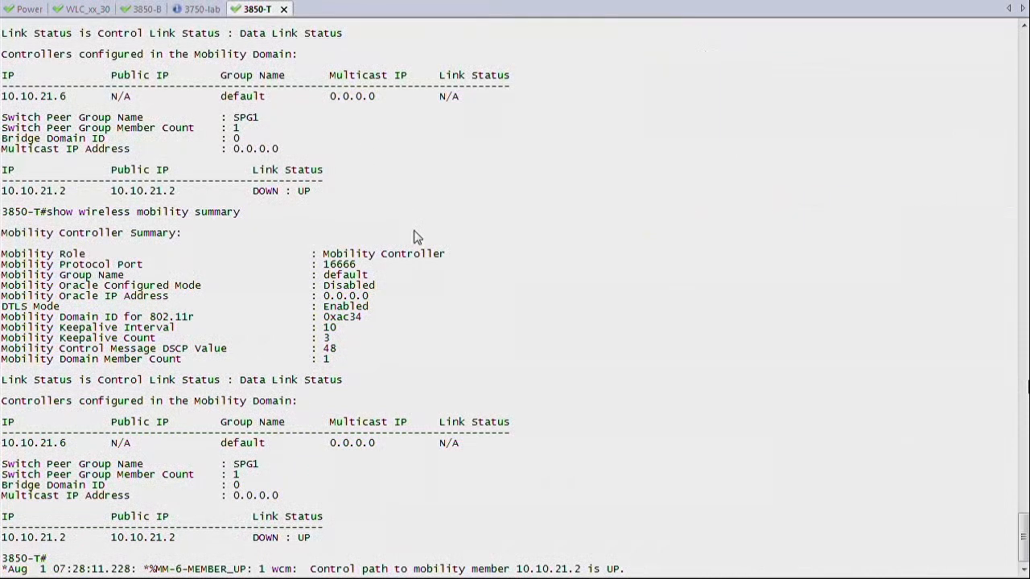
pyautogui.write('show wireless mobility summary')
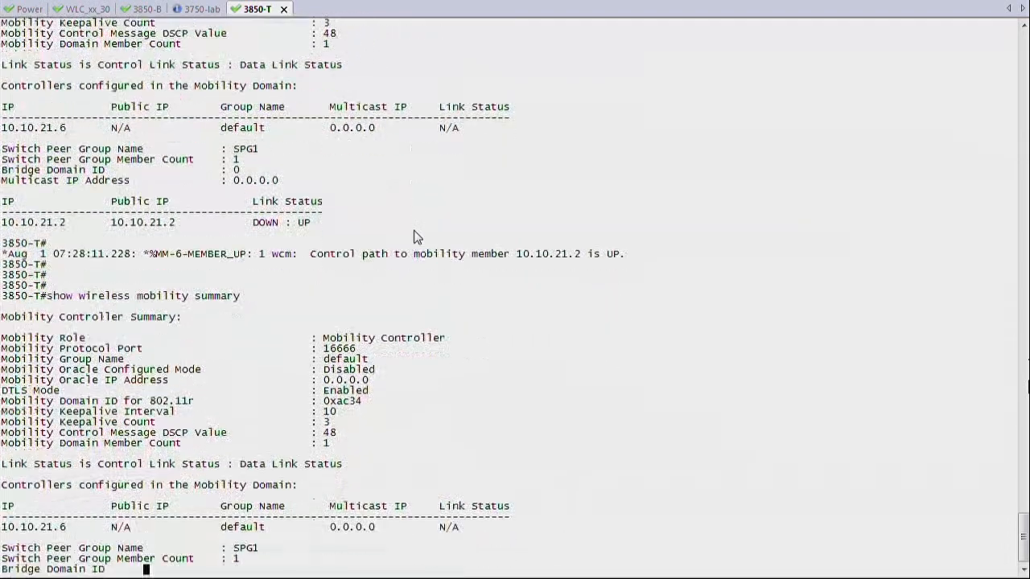
pyautogui.scroll(-3)
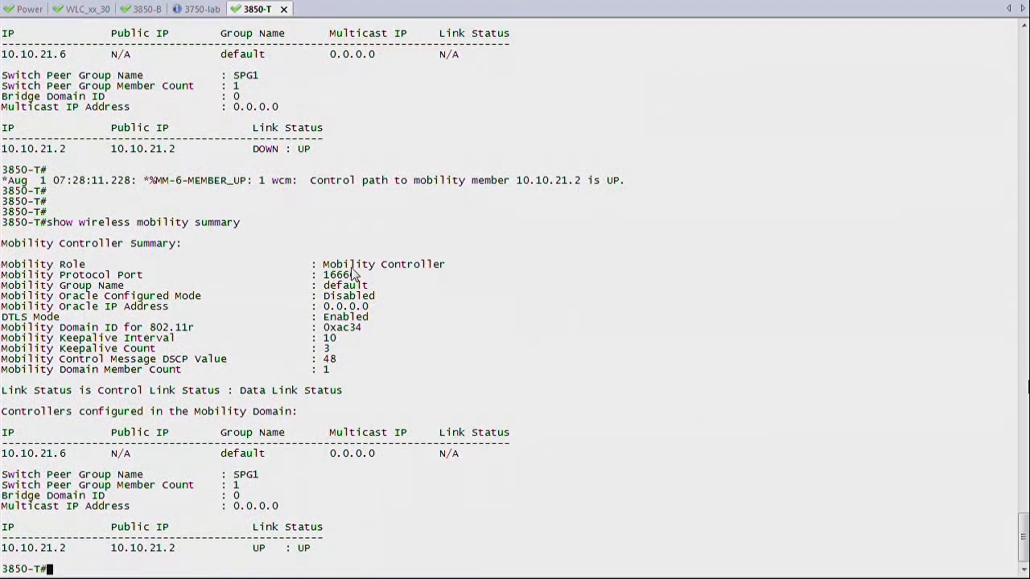
pyautogui.doubleClick(363, 264)
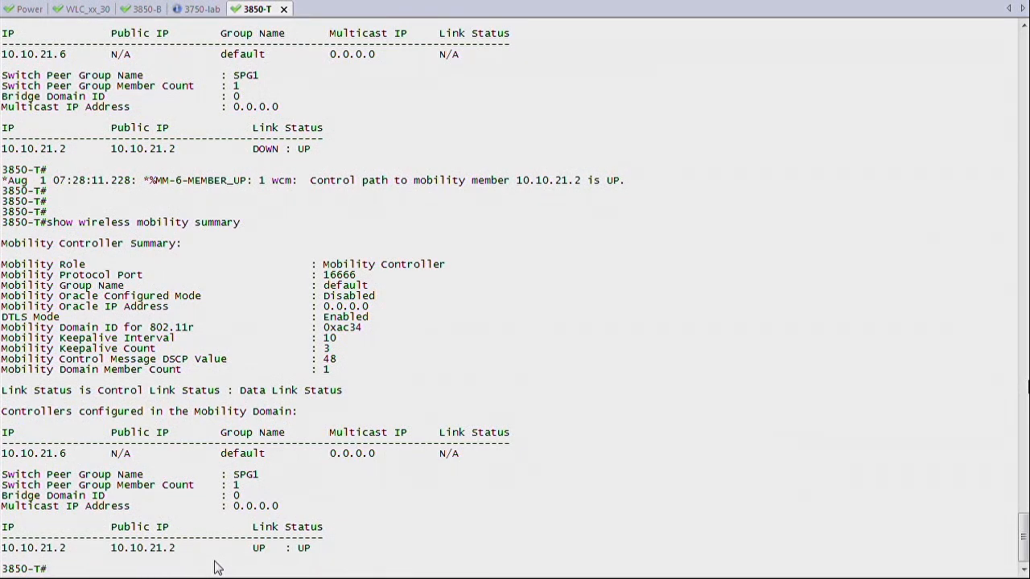
# Step: On 3850-T, show the AP summary and right-to-use license summary: ipbase, 49 of 50 AP licenses remaining
pyautogui.write('sh ap summary')
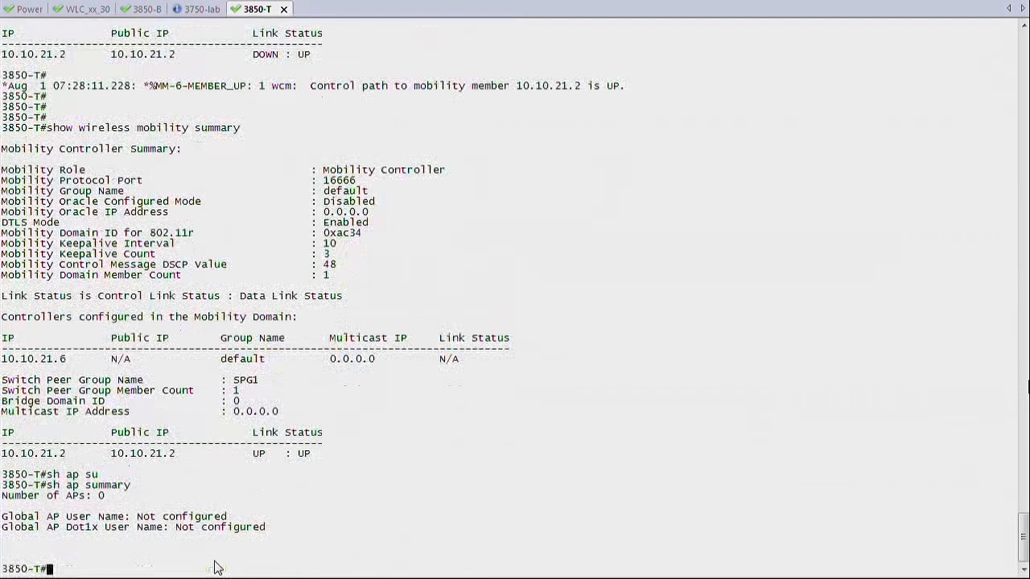
pyautogui.write('s')
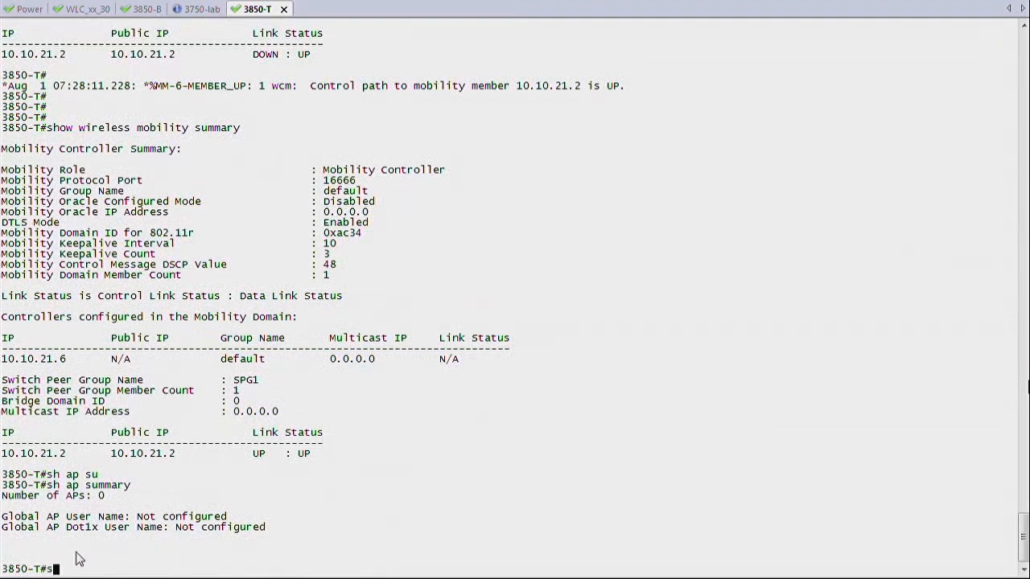
pyautogui.write('show')
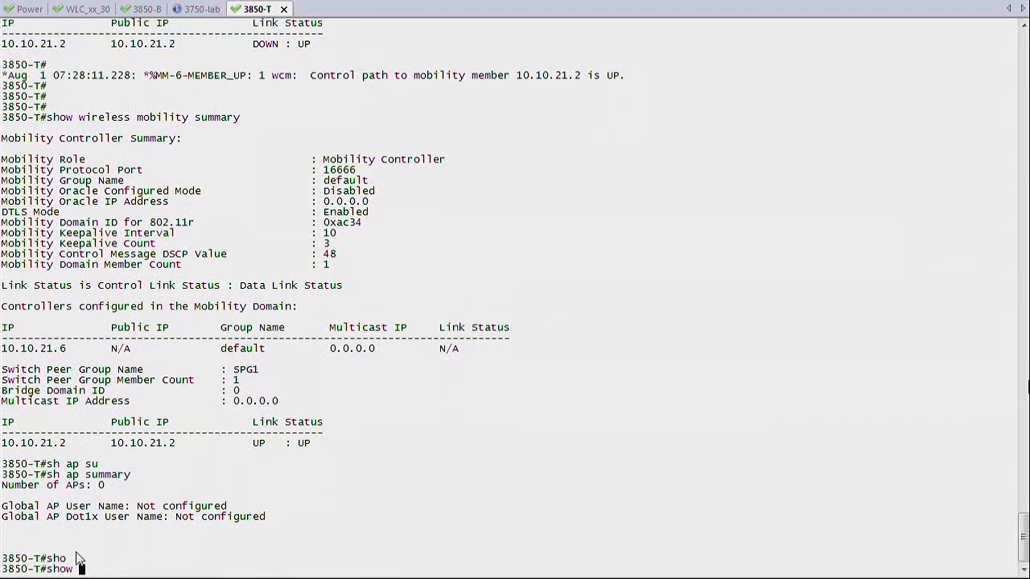
pyautogui.write('show license right-to-use summary')
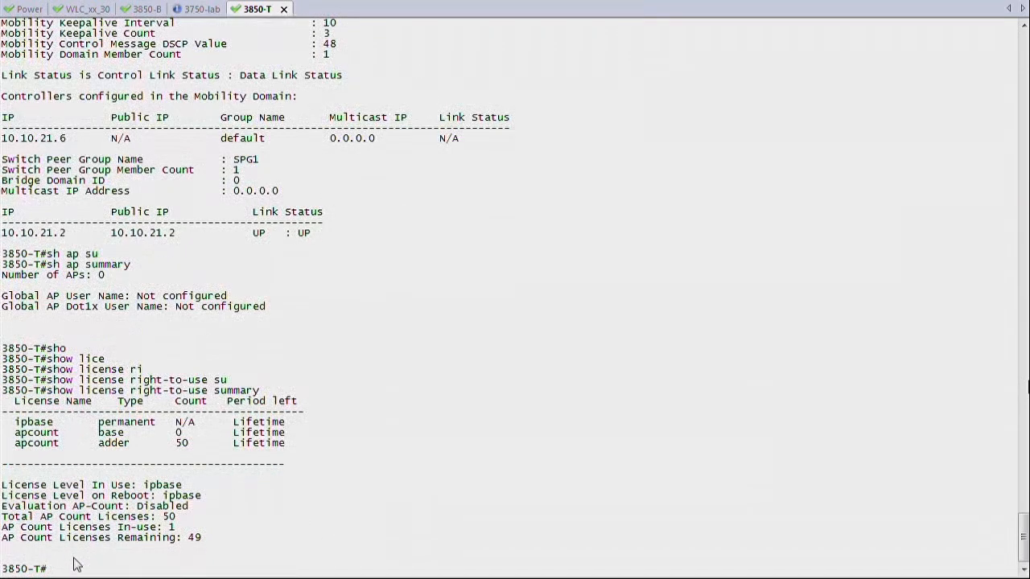
pyautogui.moveTo(177, 539)
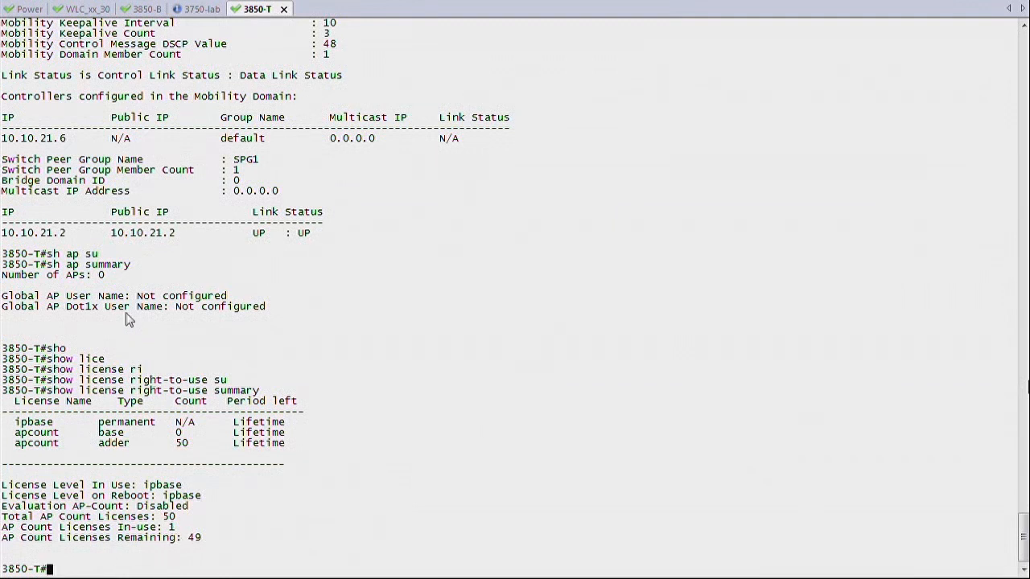
pyautogui.moveTo(141, 44)
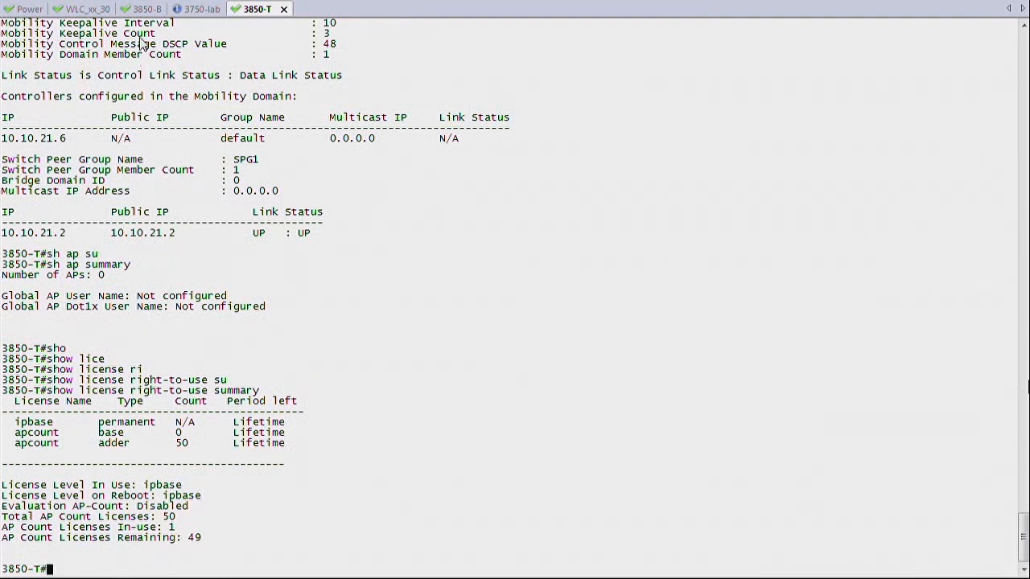
pyautogui.moveTo(145, 44)
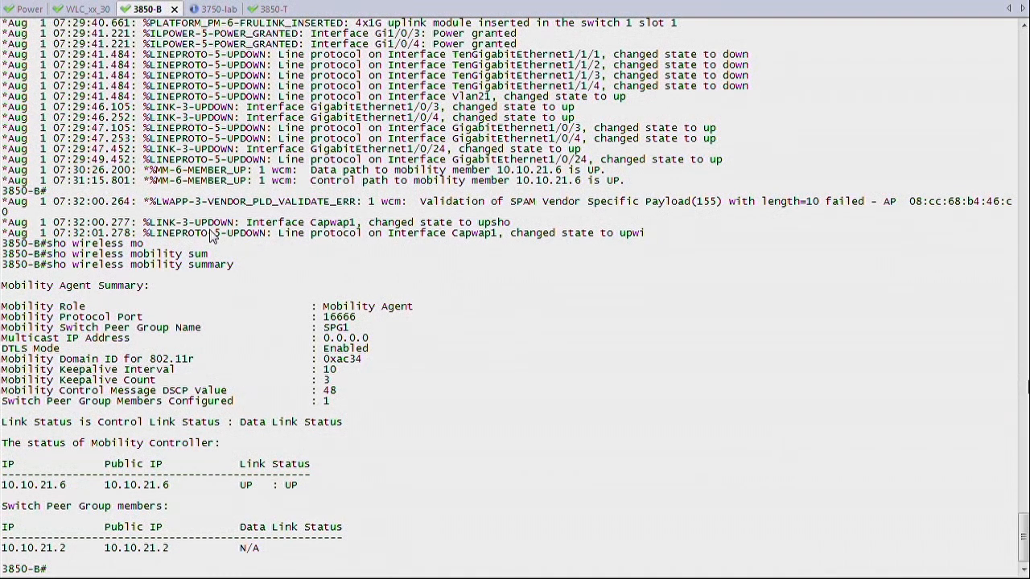
pyautogui.write('s')
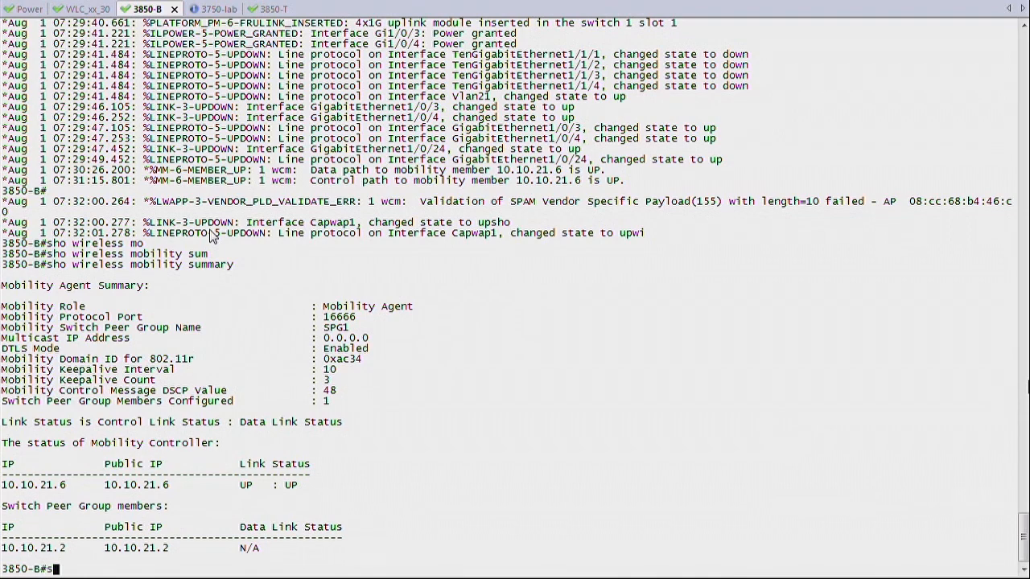